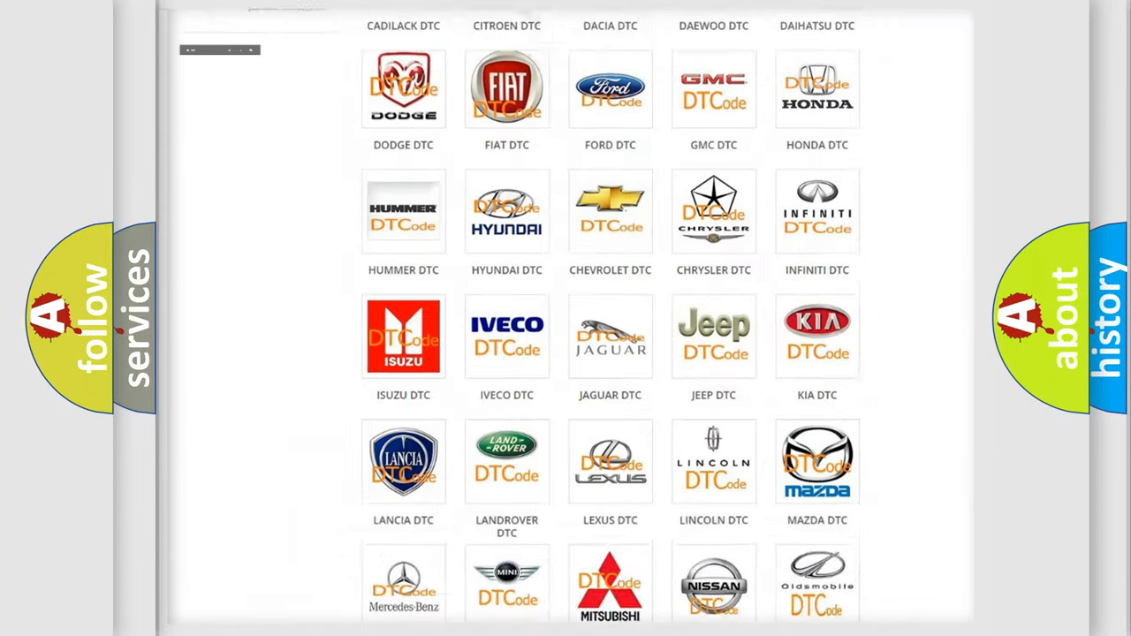
# Open the LINCOLN DTC tile and scroll its code list from 14 to the B-codes
pyautogui.scroll(3)
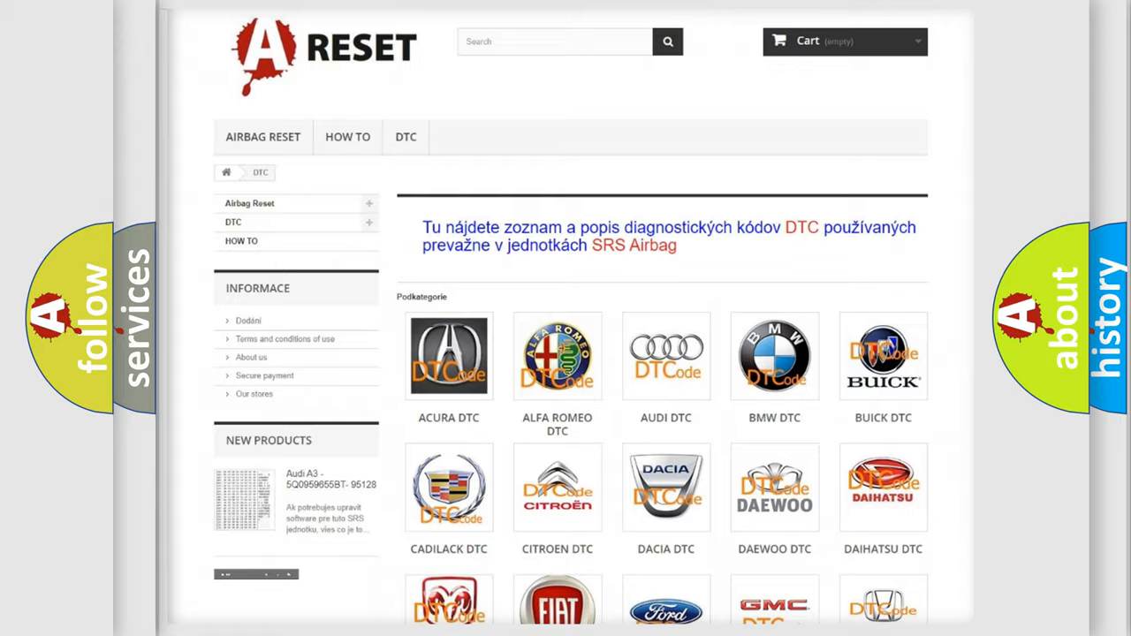
pyautogui.scroll(-3)
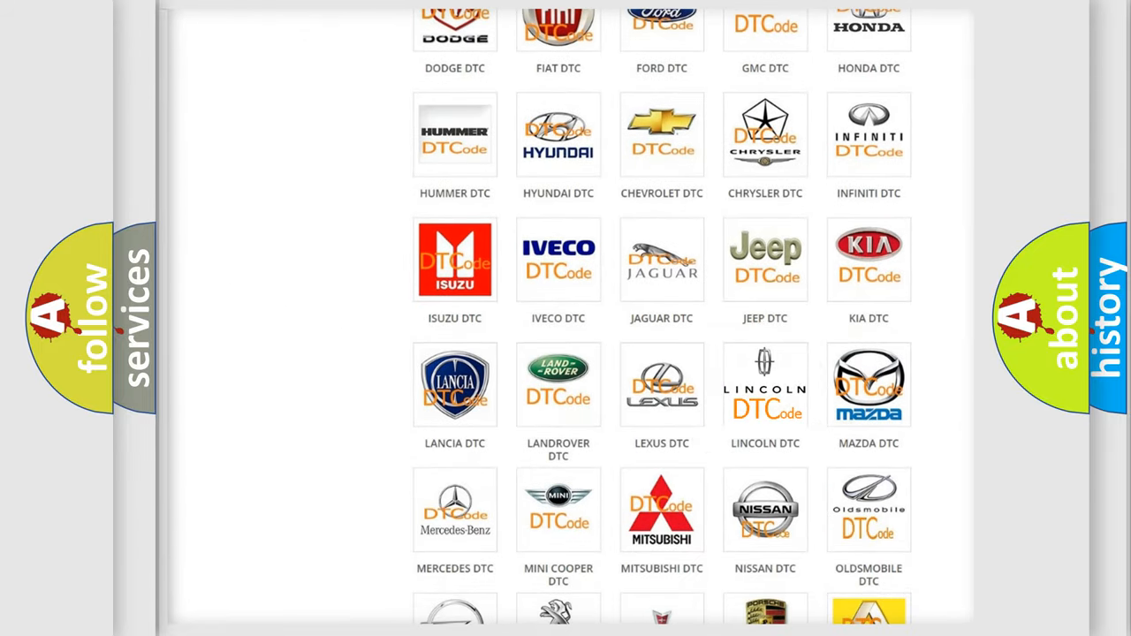
pyautogui.click(766, 385)
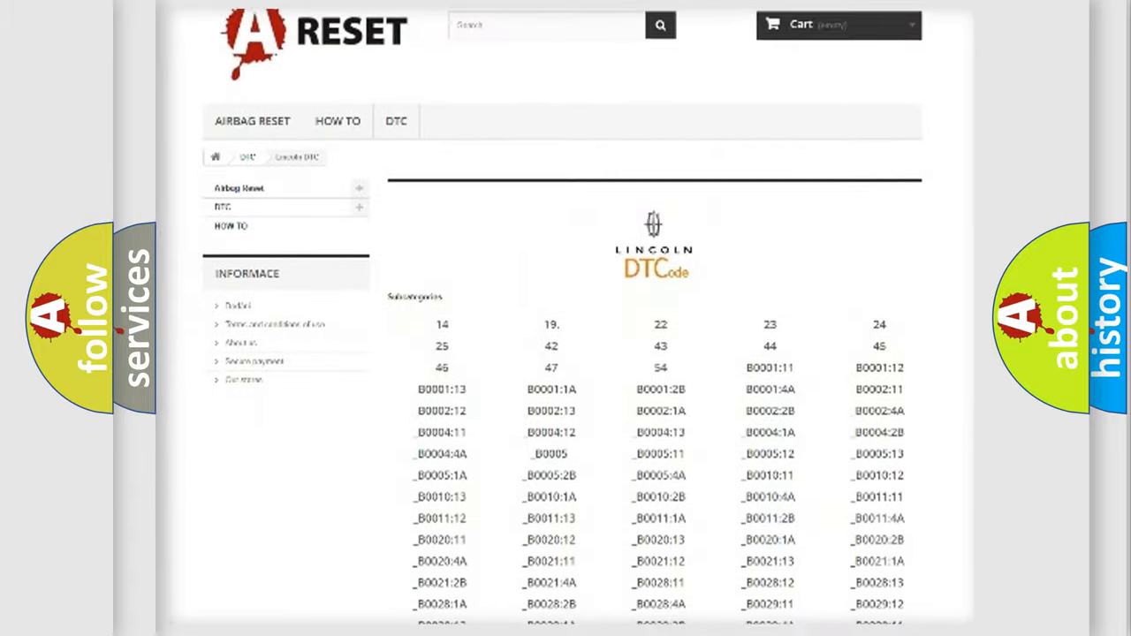
pyautogui.scroll(-3)
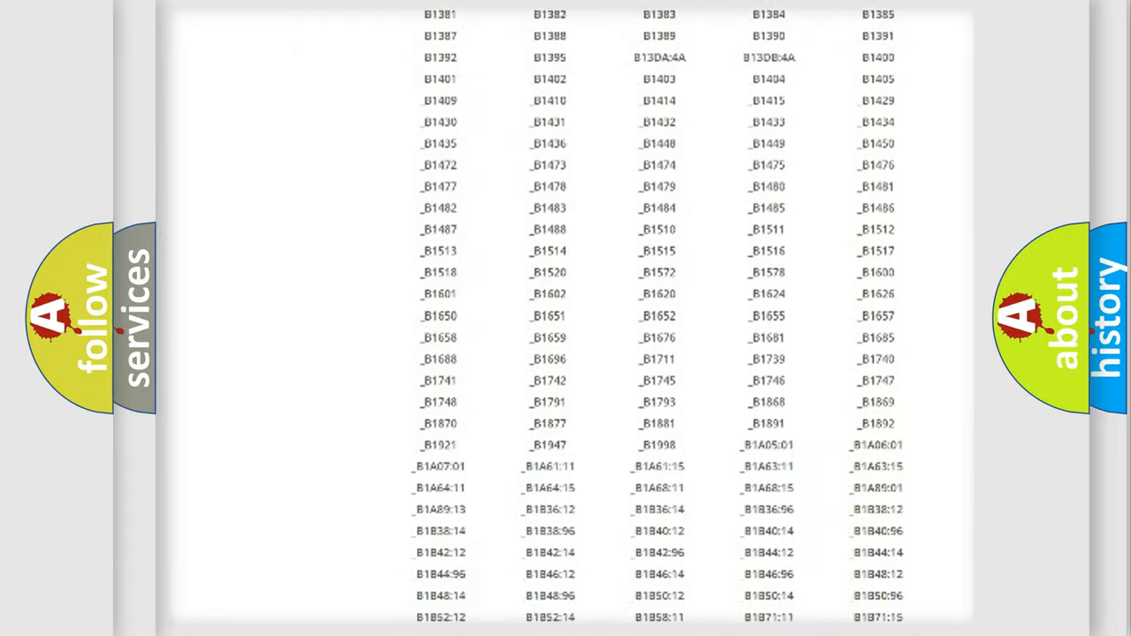
pyautogui.scroll(3)
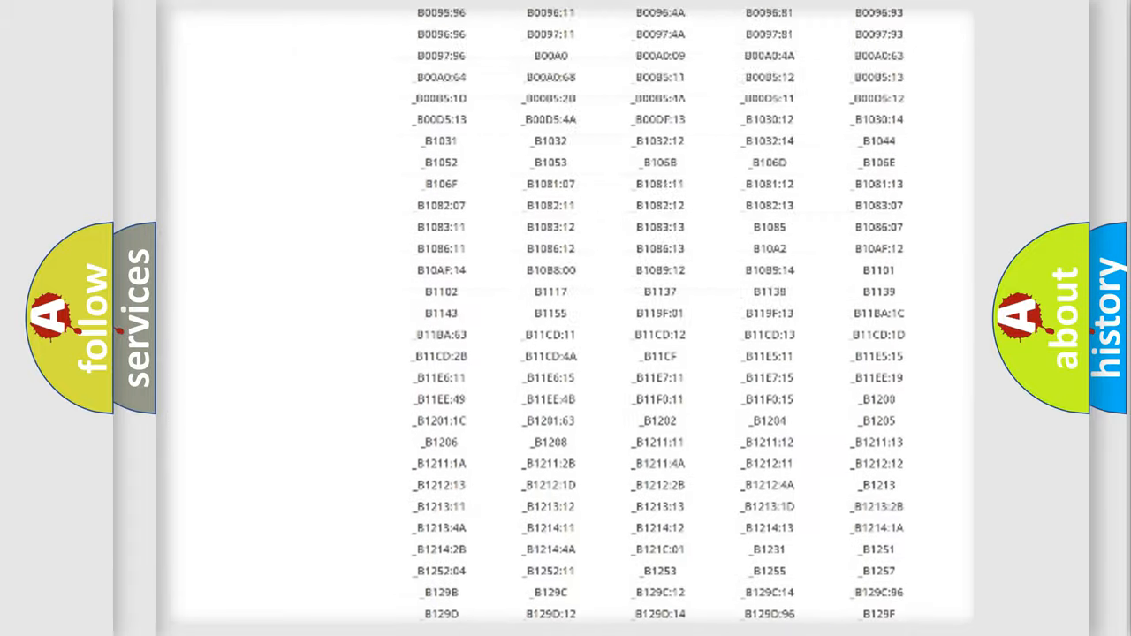
pyautogui.scroll(3)
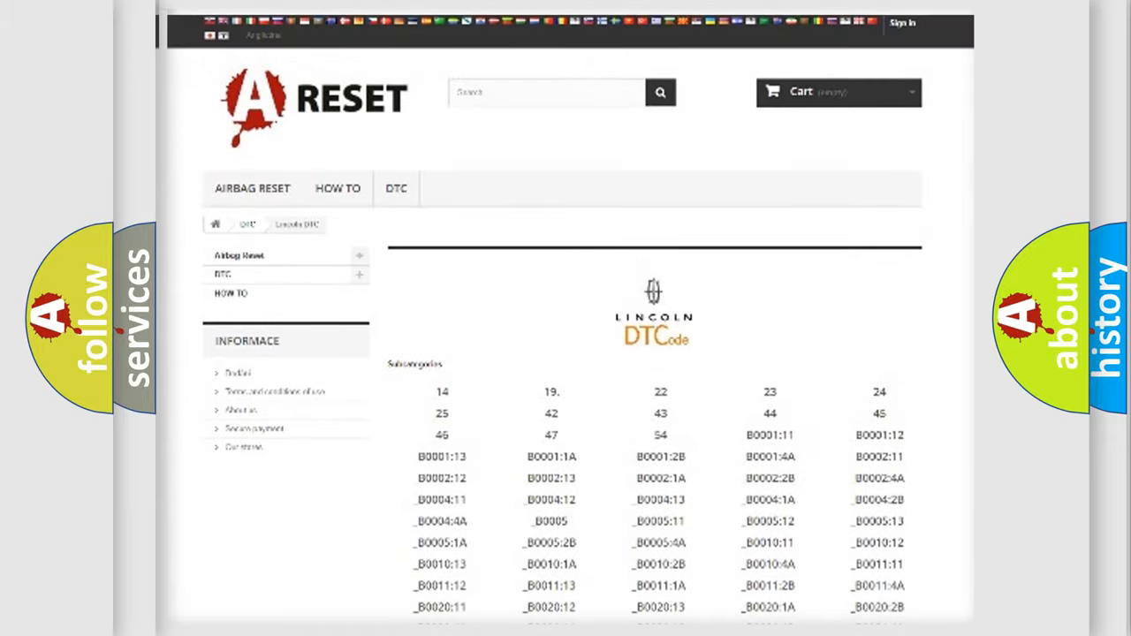